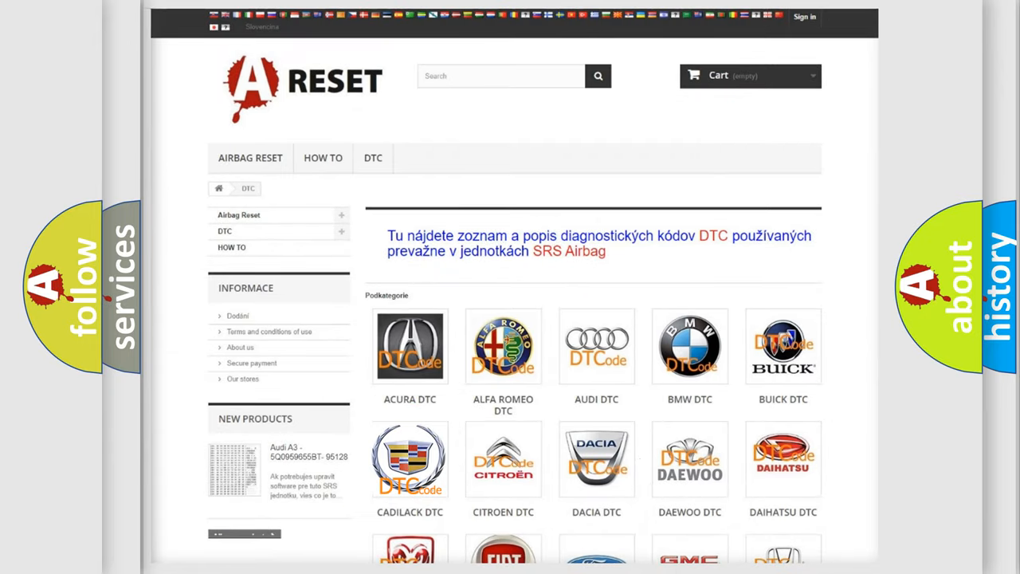
Step: Open the Cadillac DTC tile and scroll through its B-series airbag codes like B0012 and B0013
left_click(410, 459)
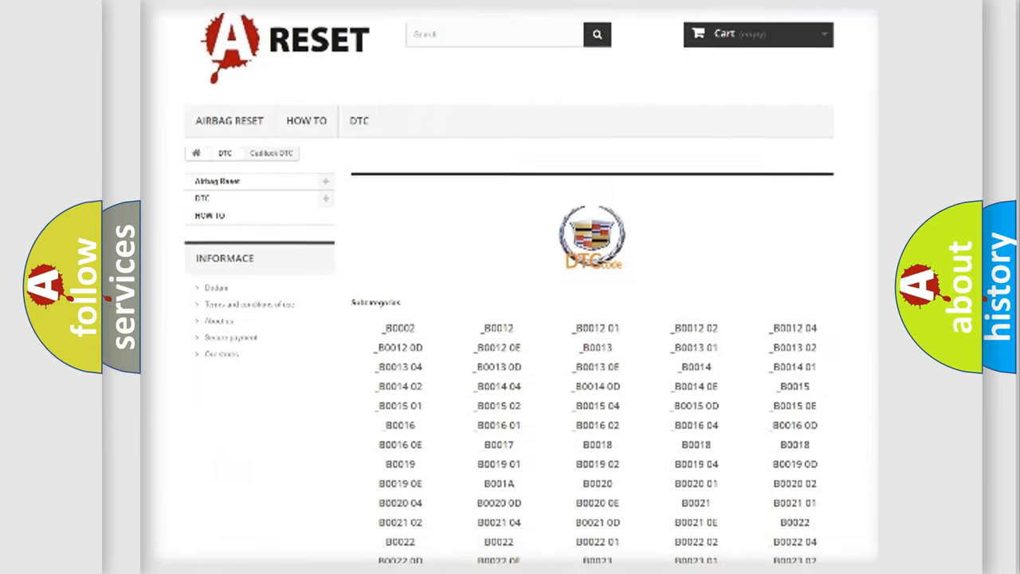
scroll("down", 3)
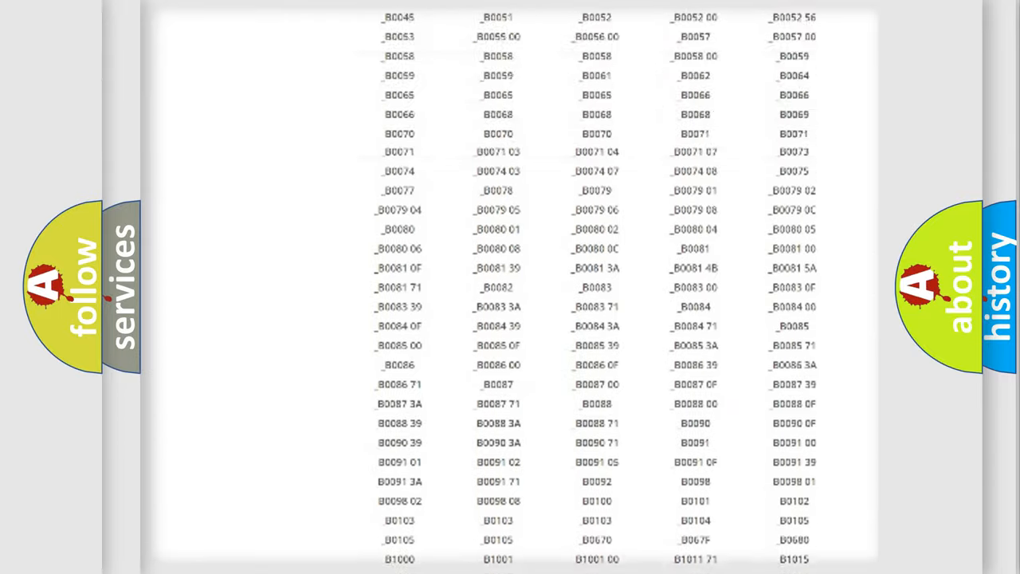